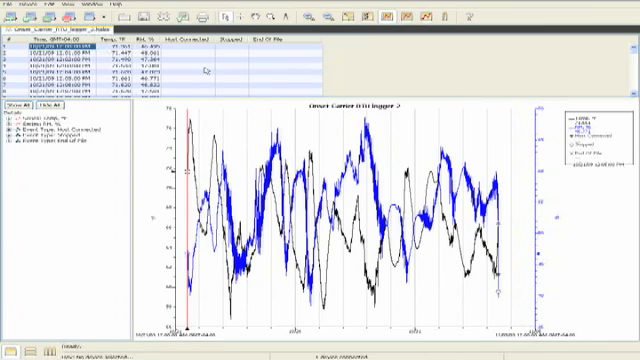
Step: Start a new plot and plot logger one's temperature and amperage series from Plot Setup
click(50, 48)
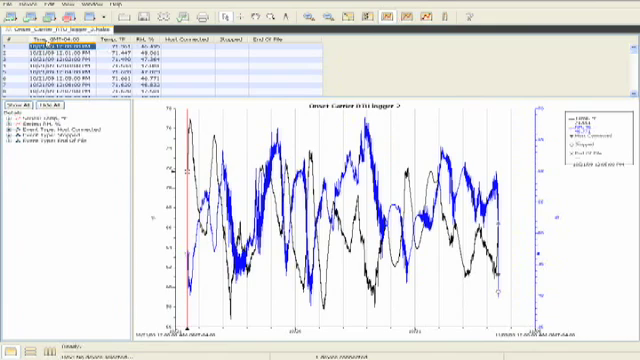
click(8, 6)
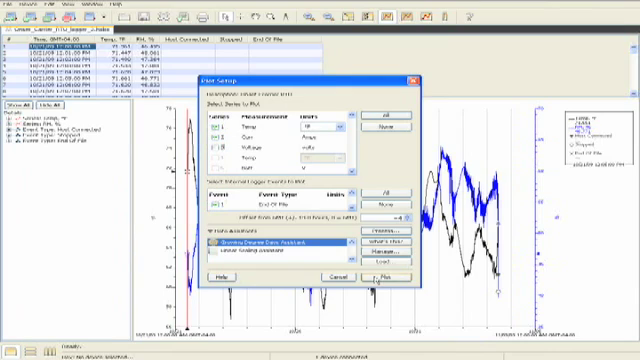
click(380, 276)
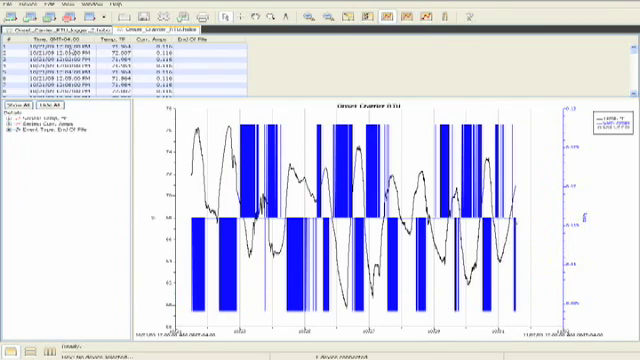
Step: Review the rendered temperature and amperage graph and scroll through its readings table
click(60, 48)
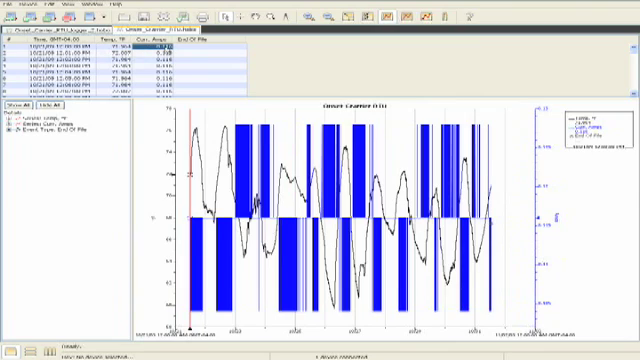
mouse_move(448, 96)
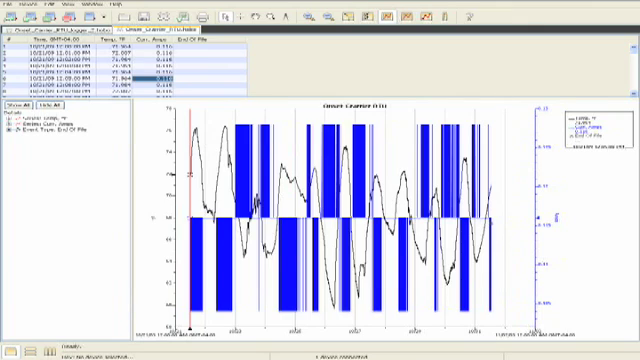
scroll(down, 3)
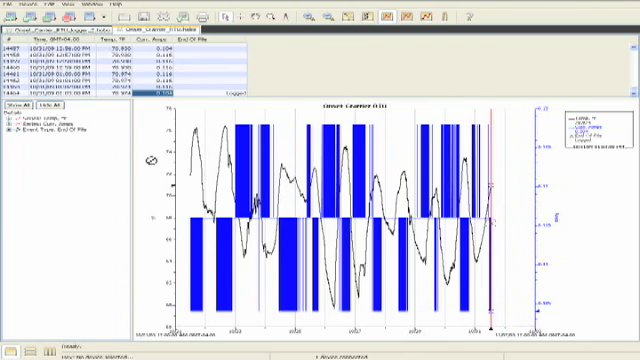
Step: Return to the first graph and bring up the File menu to load logger two
click(12, 4)
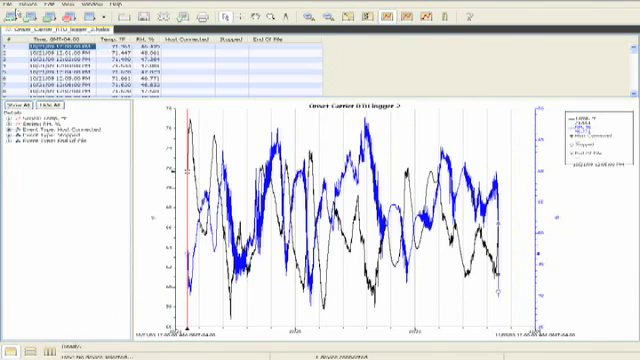
click(8, 4)
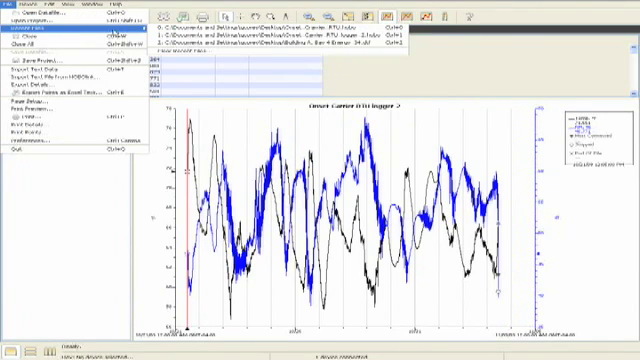